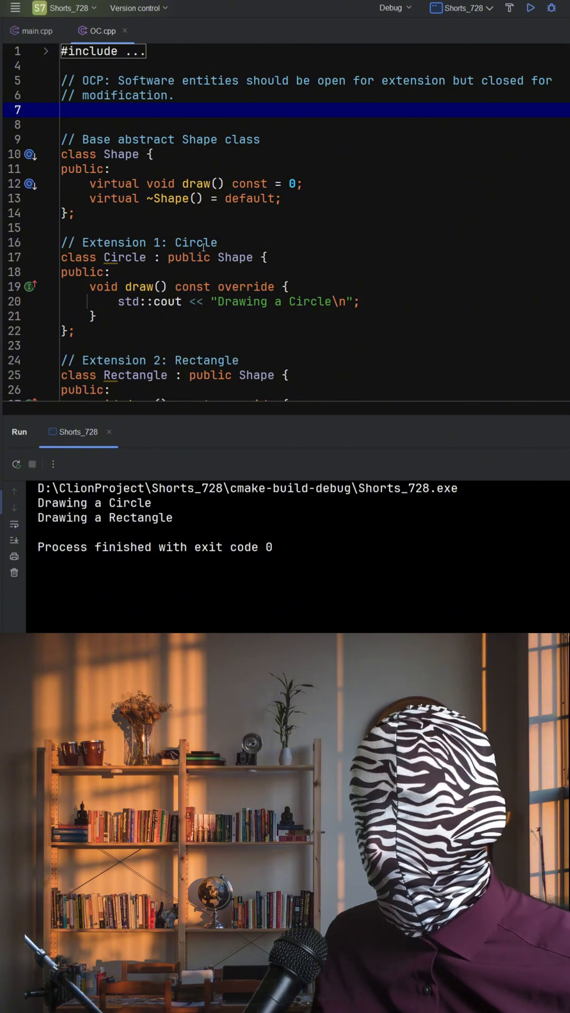
scroll("down", 3)
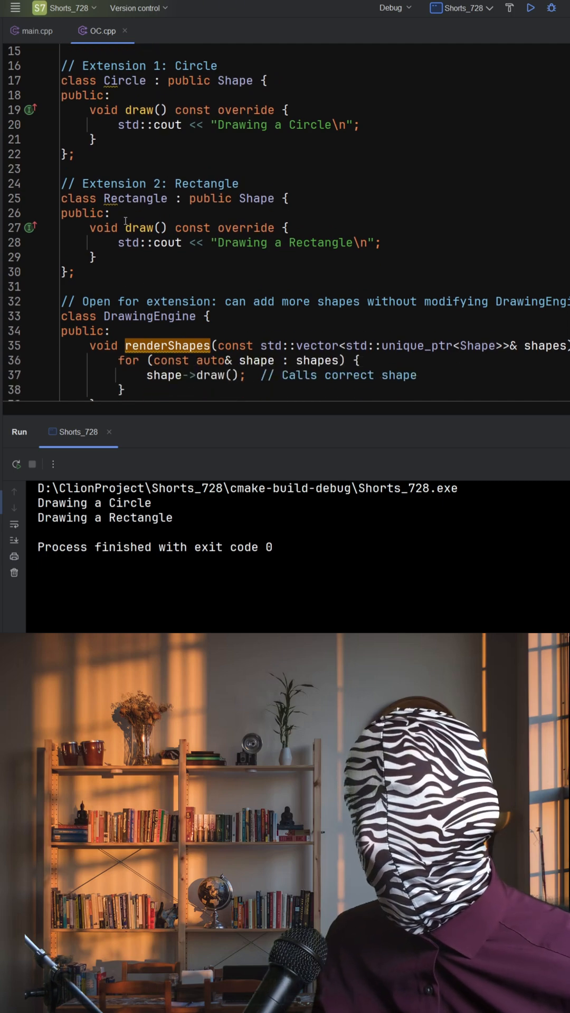
scroll("down", 3)
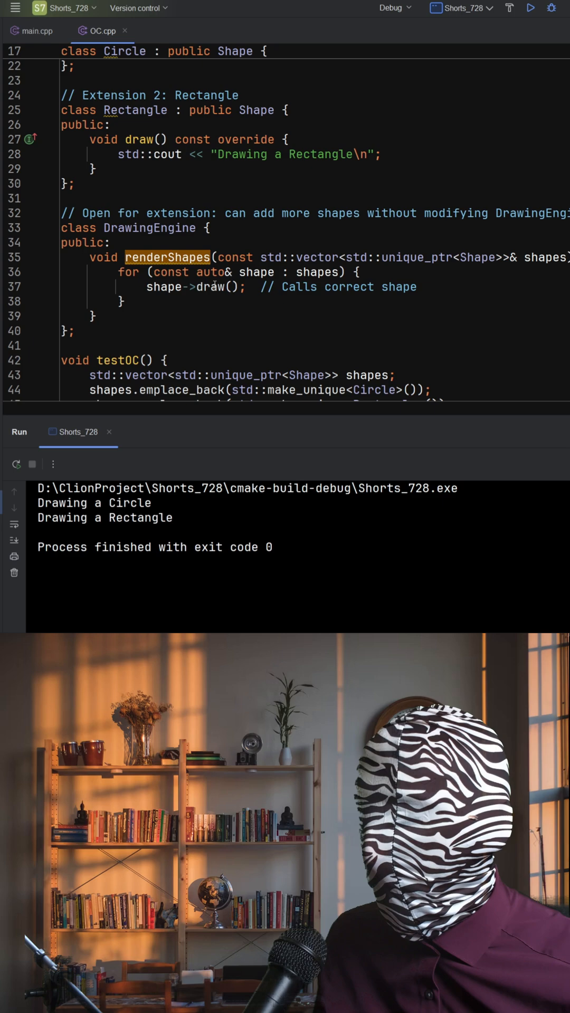
scroll("down", 3)
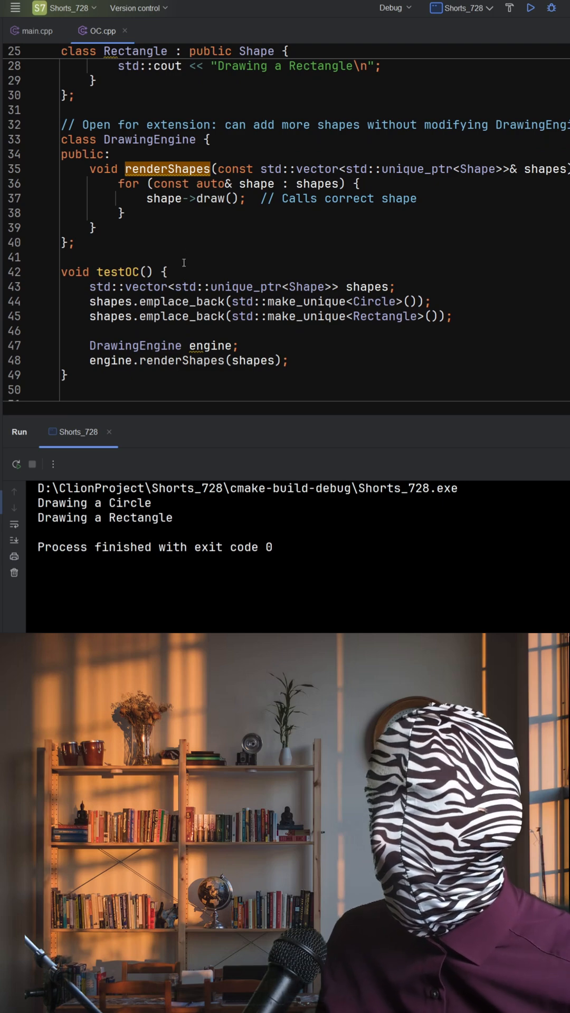
scroll("down", 3)
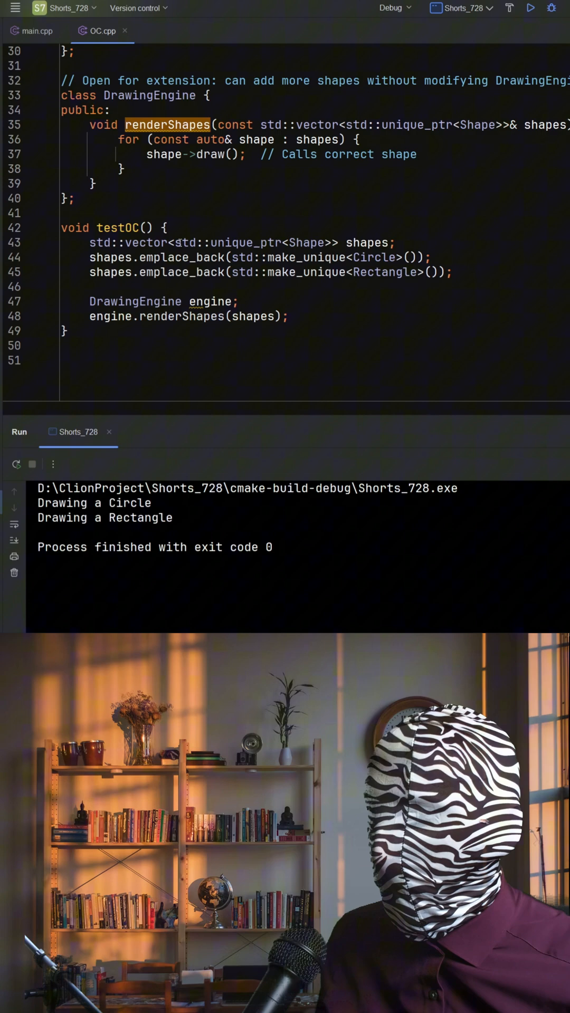